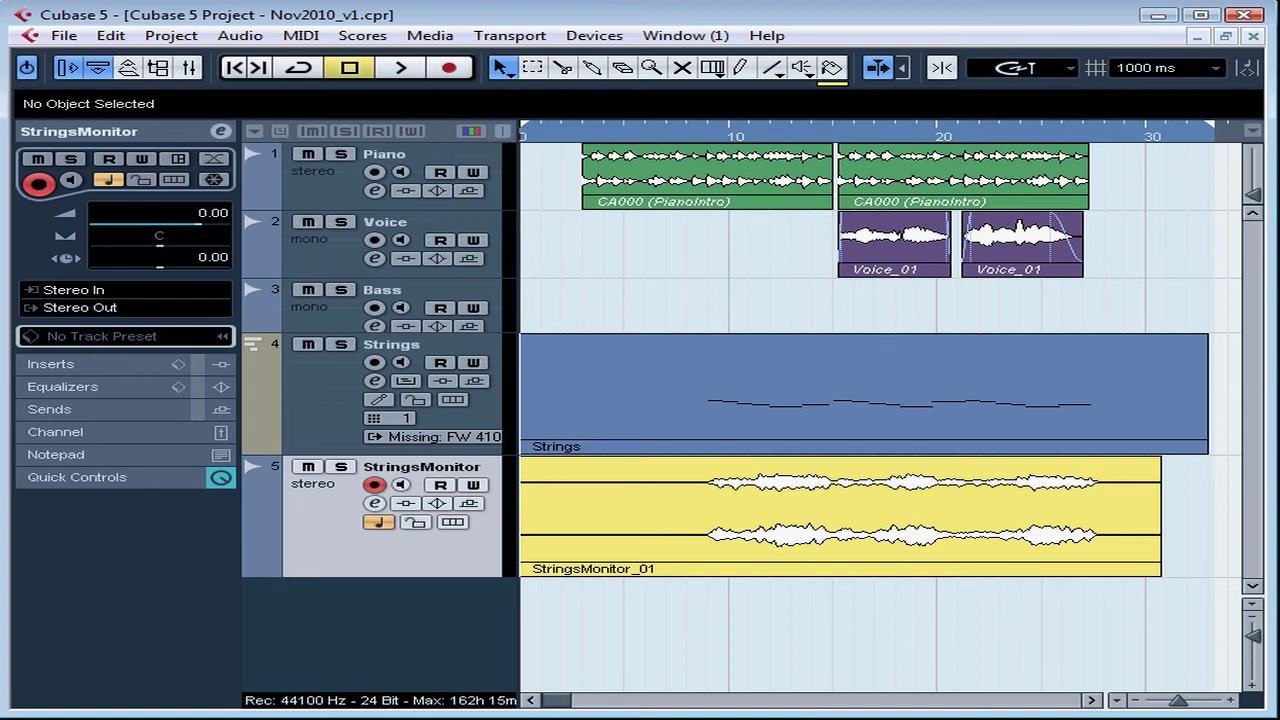
{"action": "mouse_move", "coordinate": [1032, 314]}
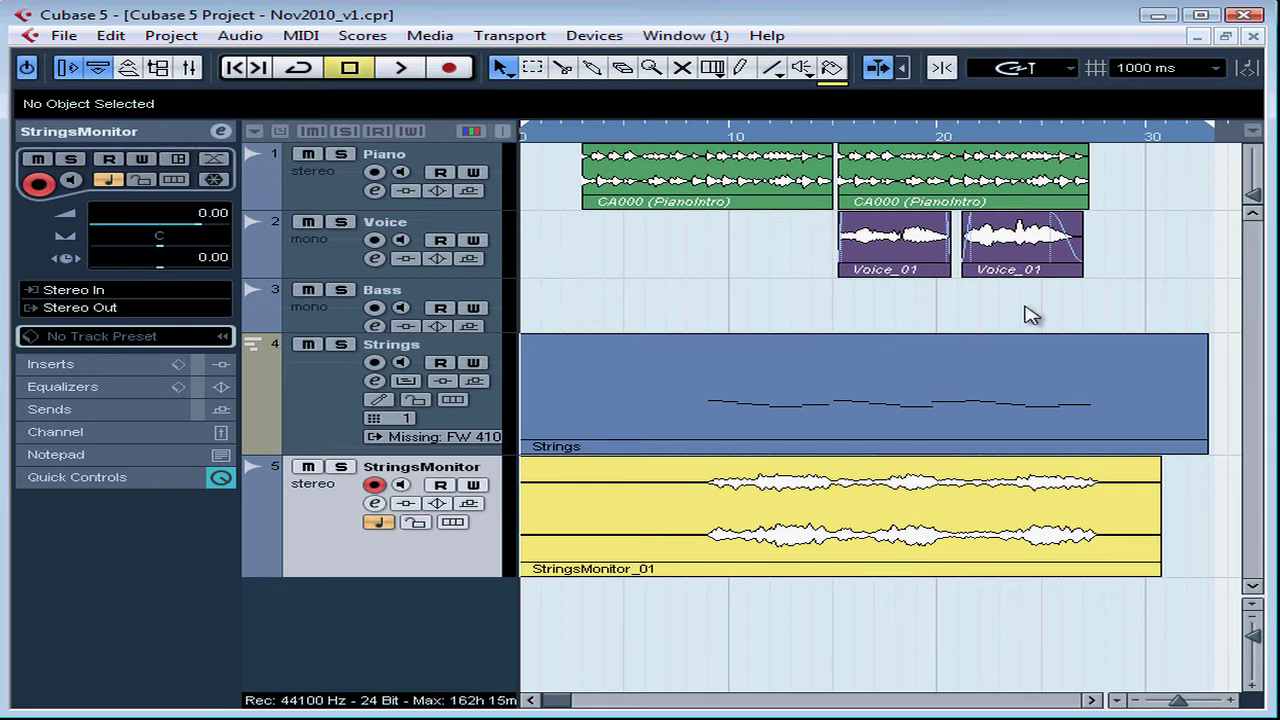
Step: Open File > Import > Audio File, view supported file types, then cancel without importing
{"action": "left_click", "coordinate": [63, 35]}
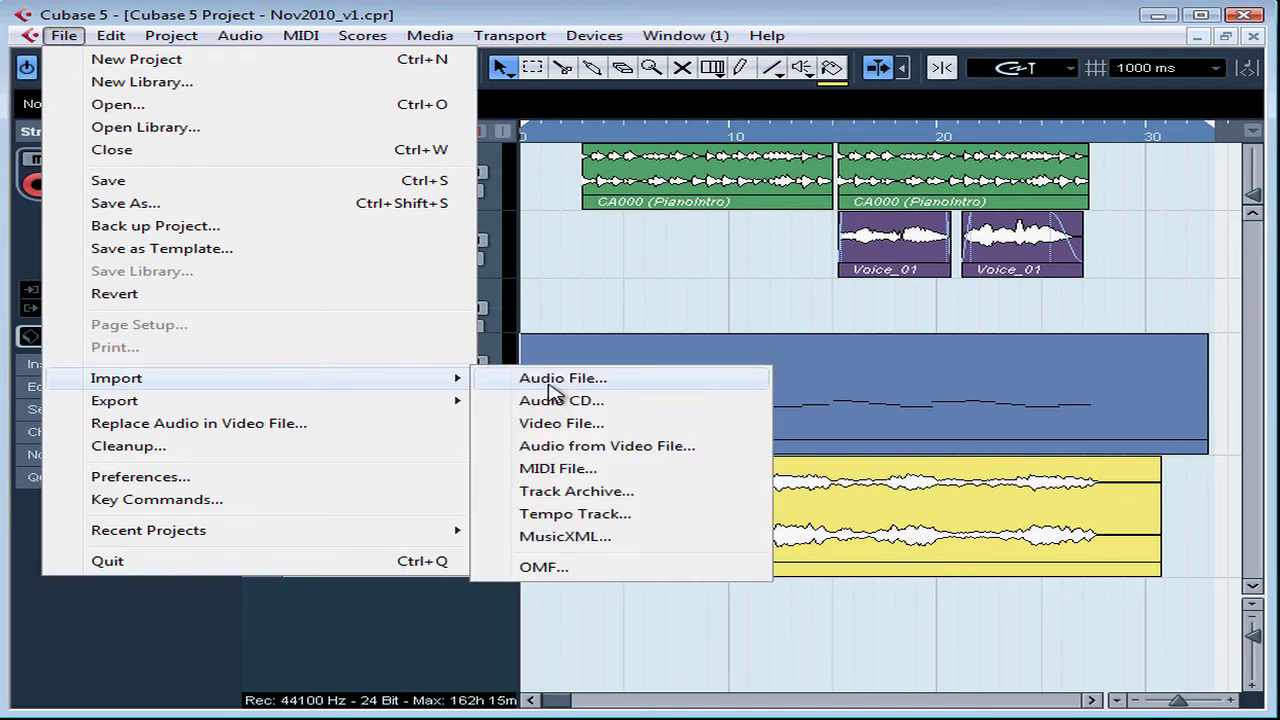
{"action": "left_click", "coordinate": [562, 377]}
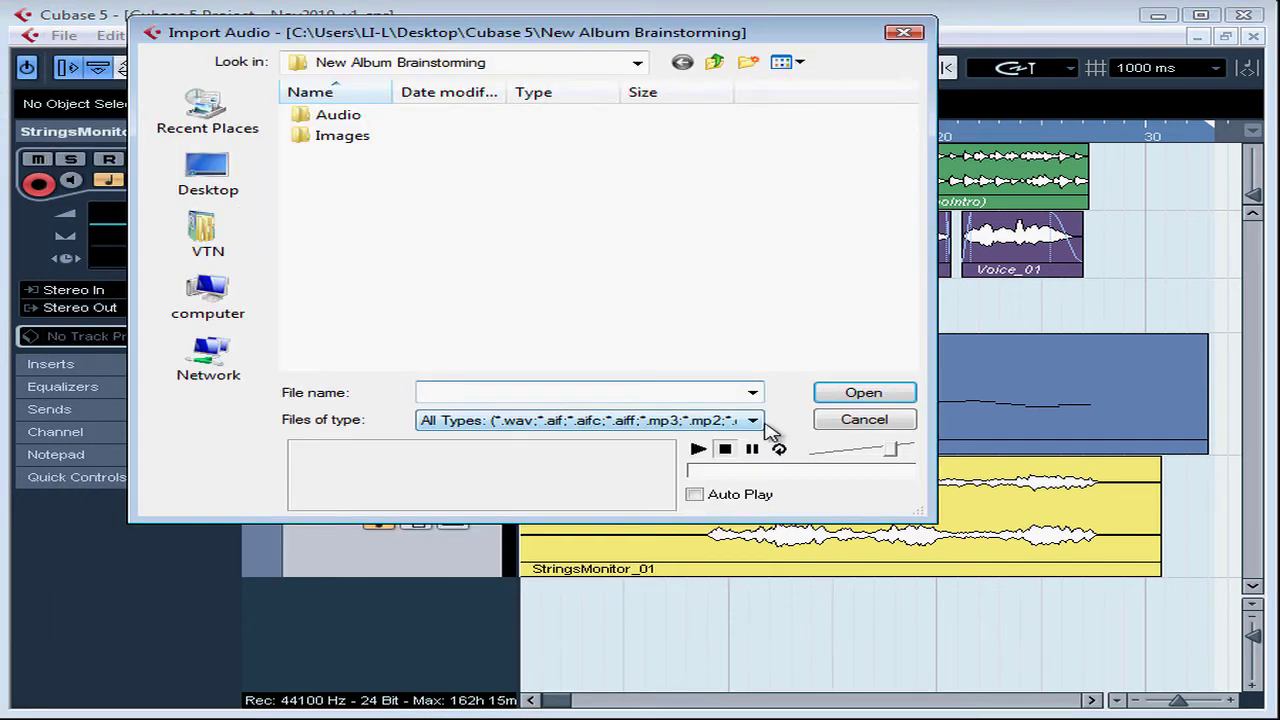
{"action": "left_click", "coordinate": [751, 419]}
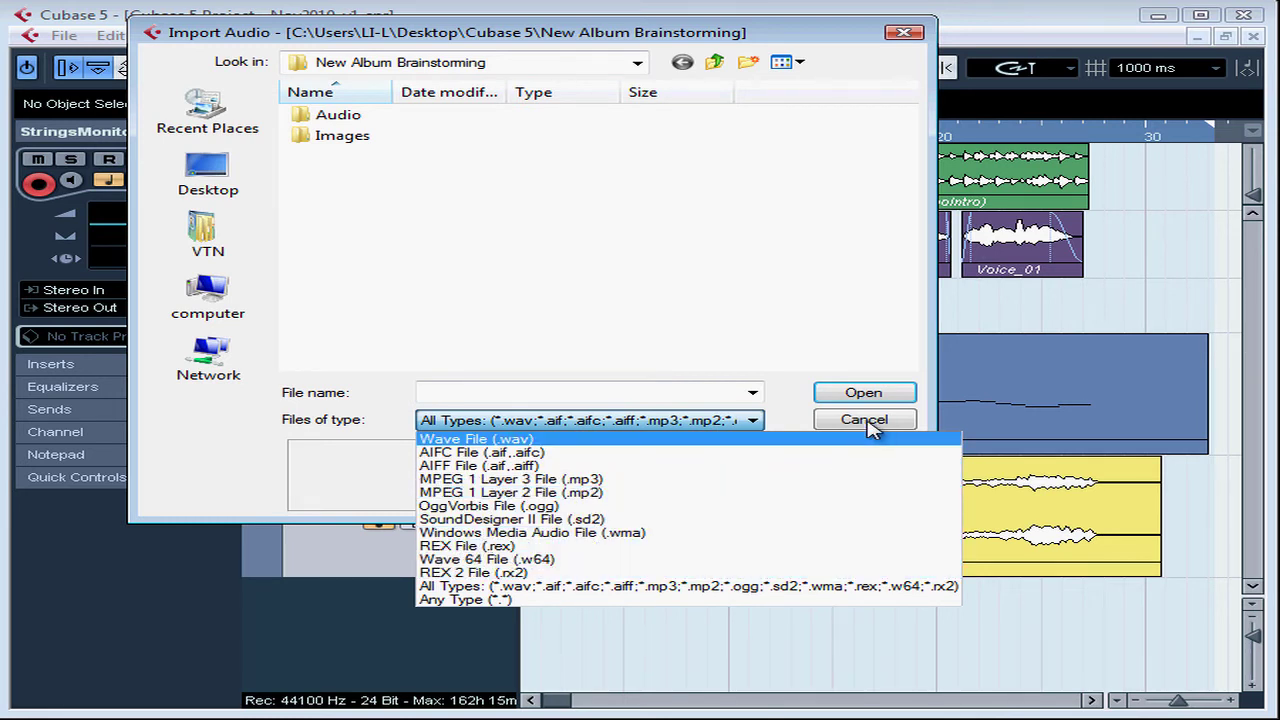
{"action": "left_click", "coordinate": [862, 419]}
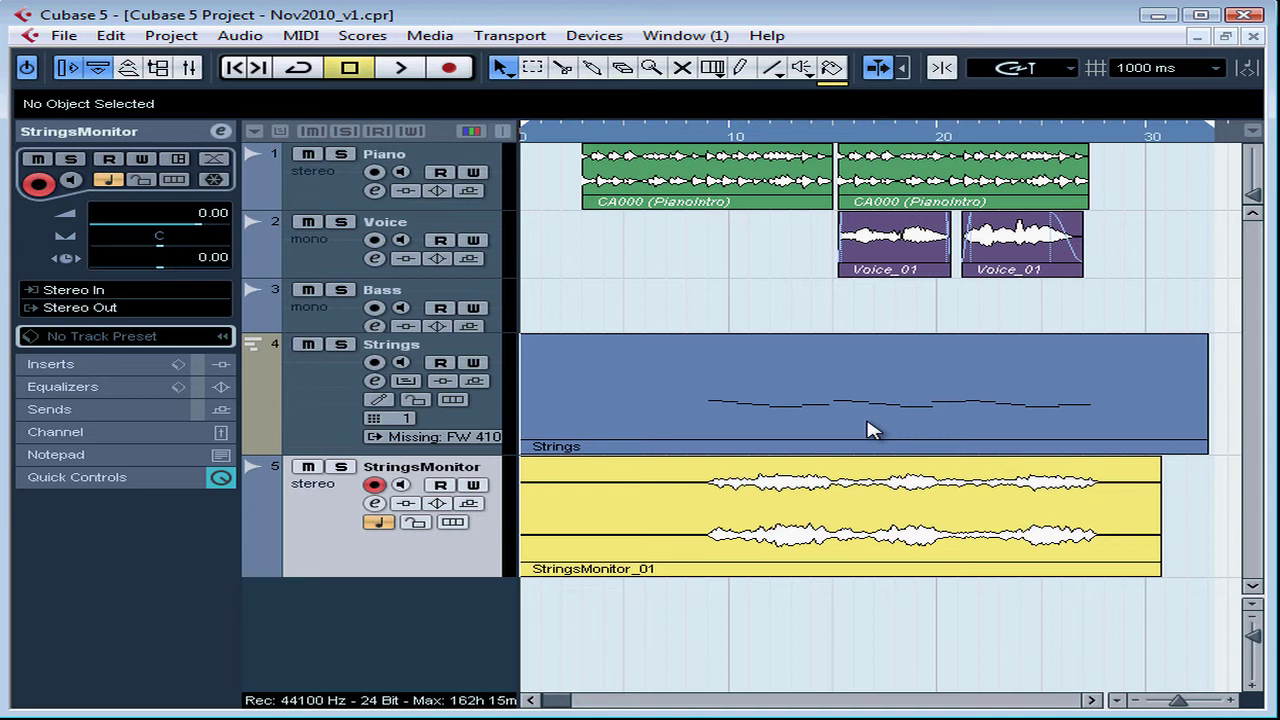
{"action": "mouse_move", "coordinate": [585, 278]}
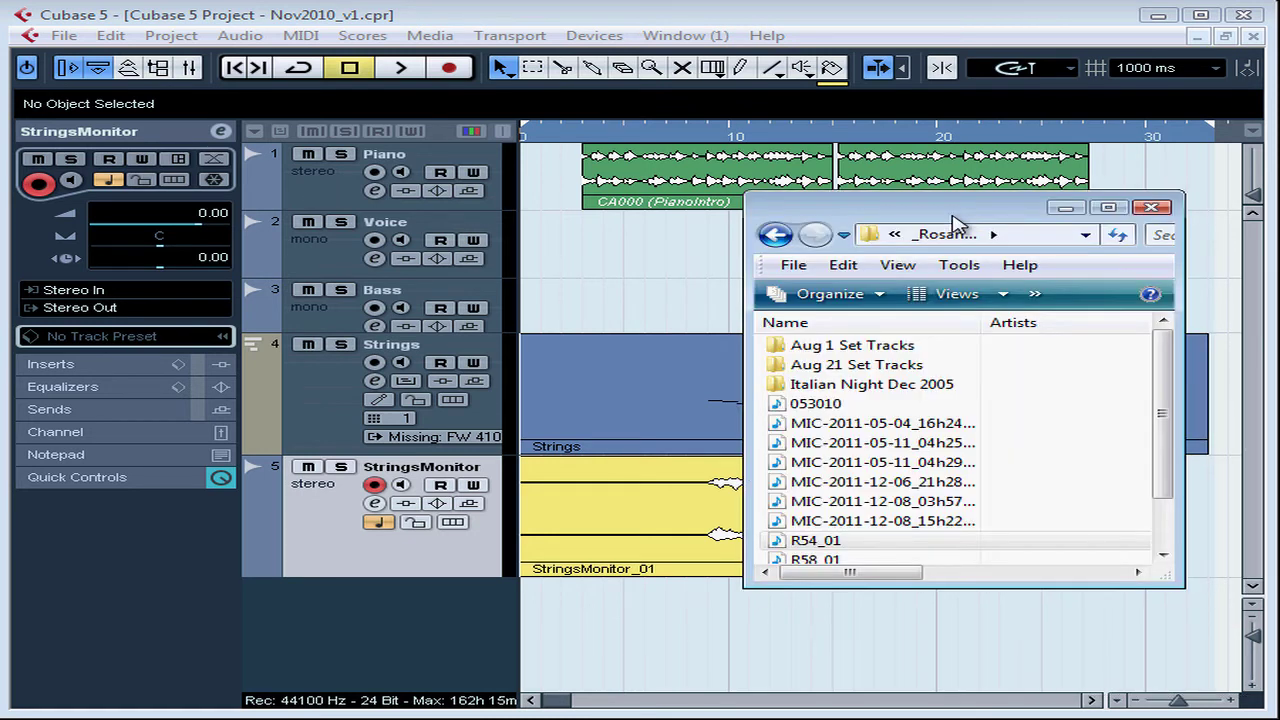
Step: Select R54_01 in Explorer and drag it into Cubase as a new sixth track
{"action": "left_click", "coordinate": [815, 540]}
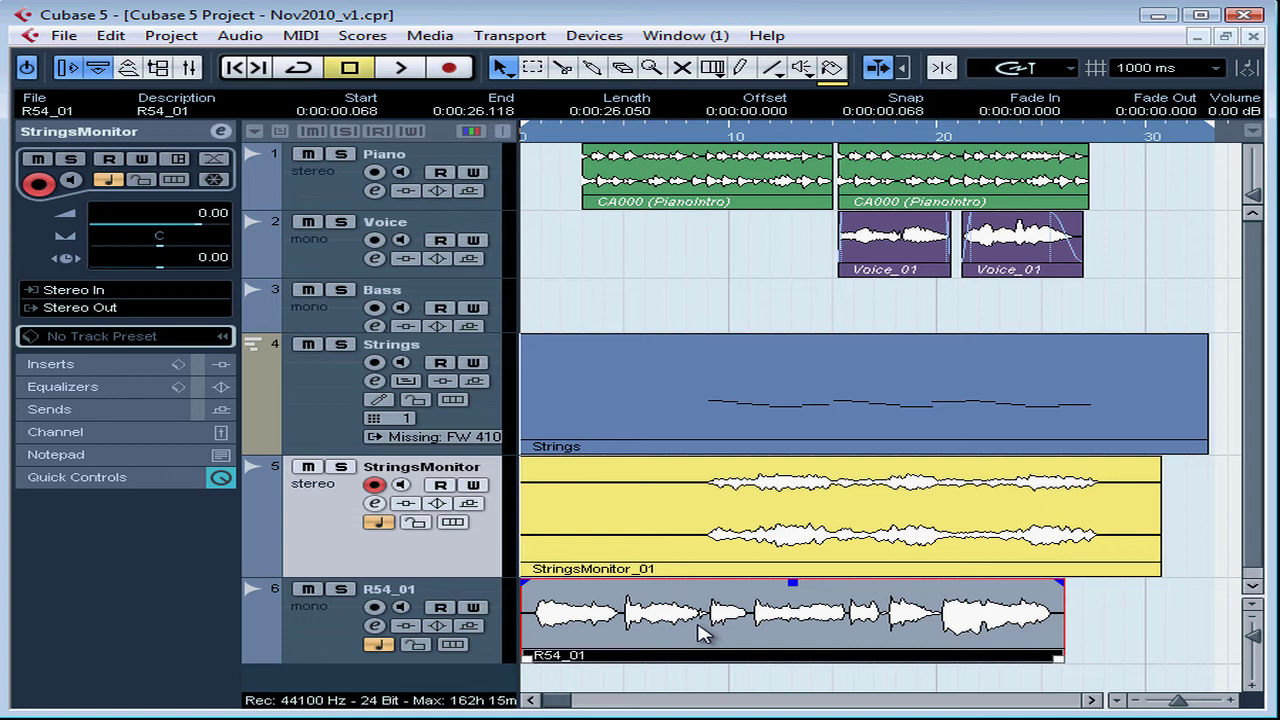
{"action": "mouse_move", "coordinate": [570, 190]}
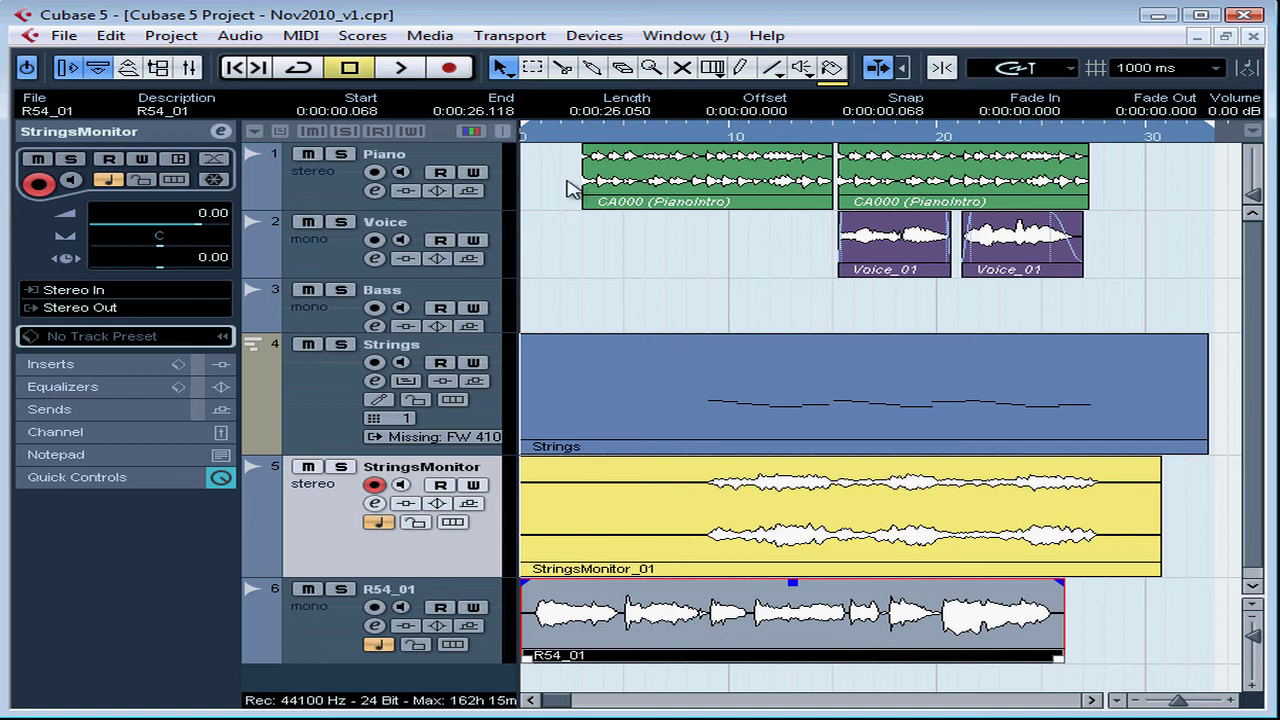
{"action": "mouse_move", "coordinate": [627, 466]}
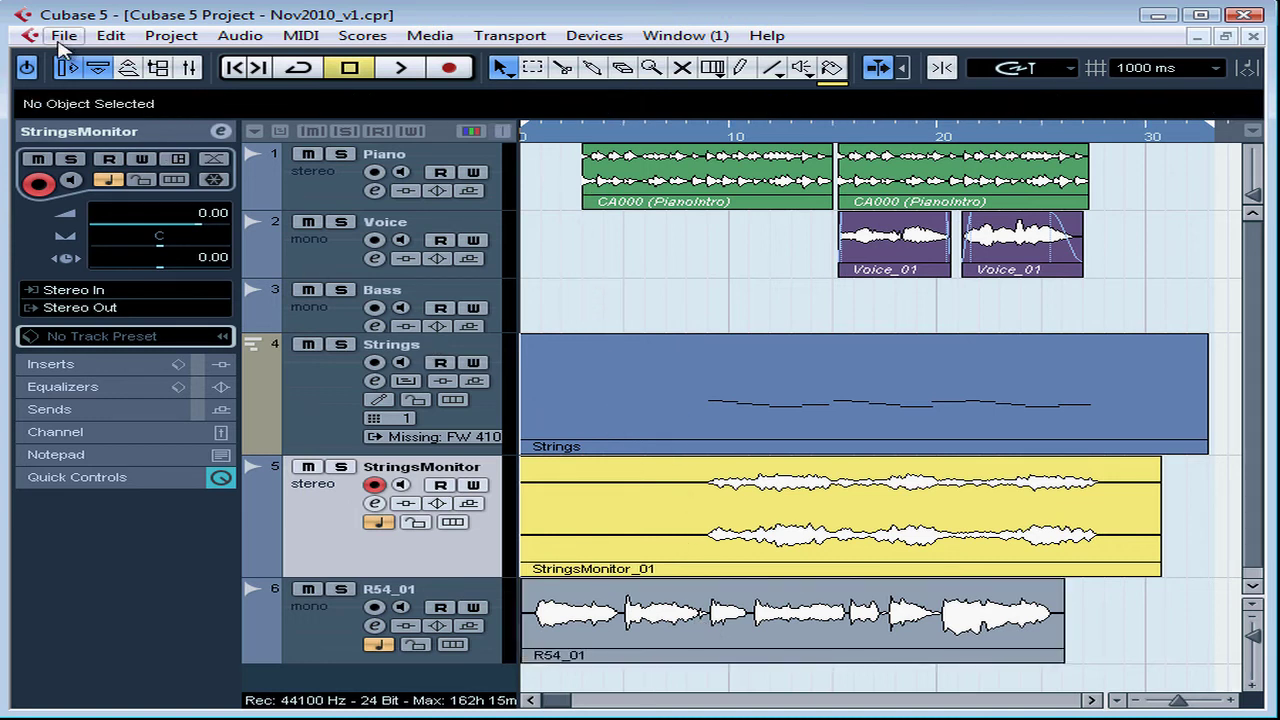
Step: Reopen the Import Audio File dialog from the File menu
{"action": "left_click", "coordinate": [63, 35]}
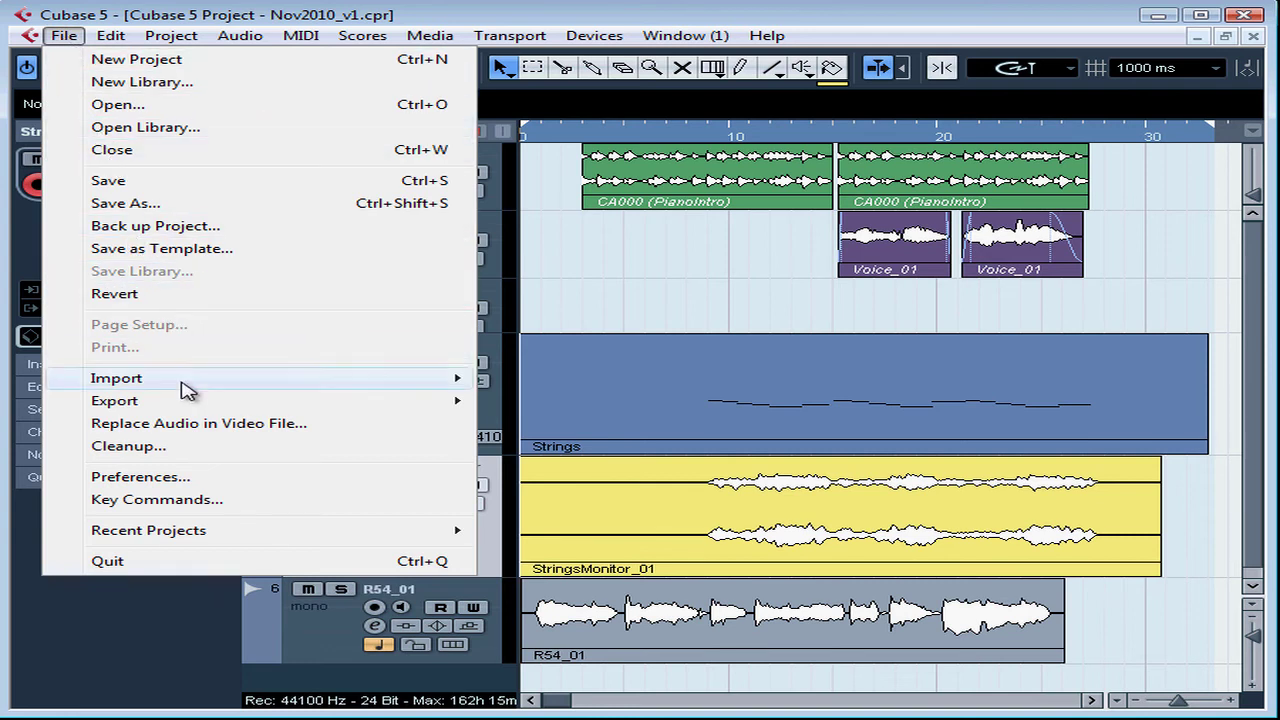
{"action": "mouse_move", "coordinate": [116, 378]}
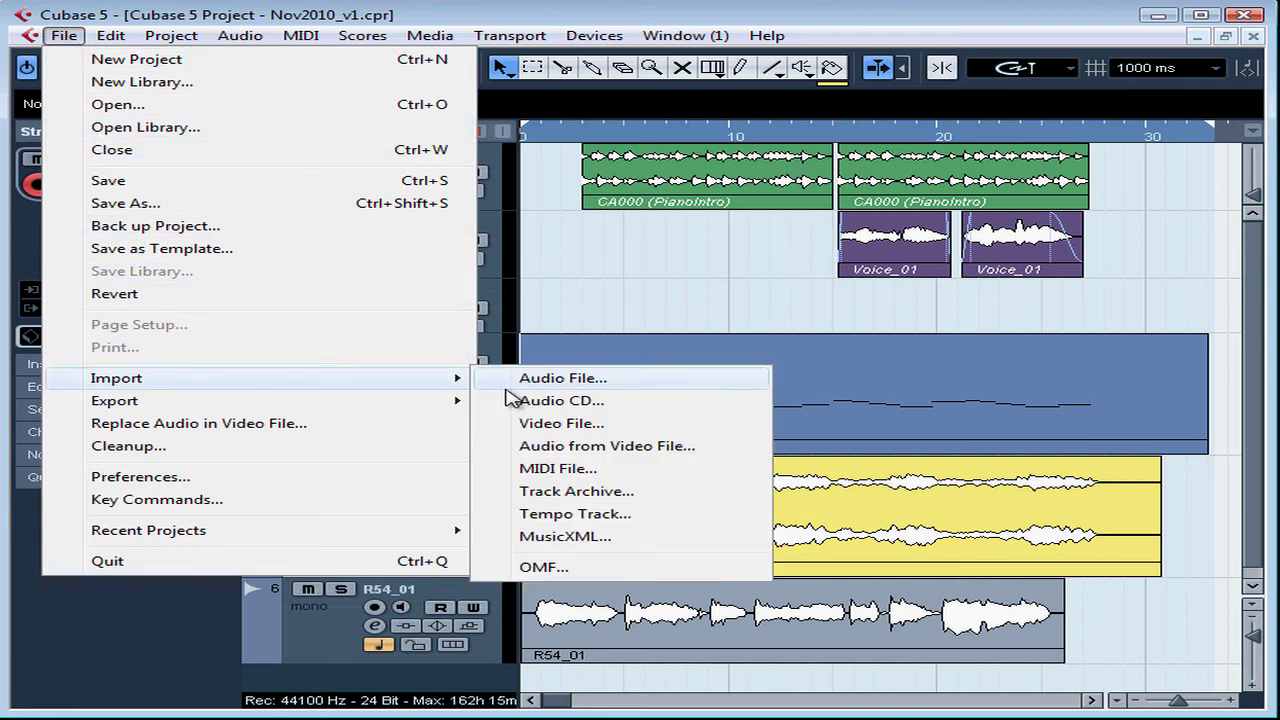
{"action": "mouse_move", "coordinate": [595, 390]}
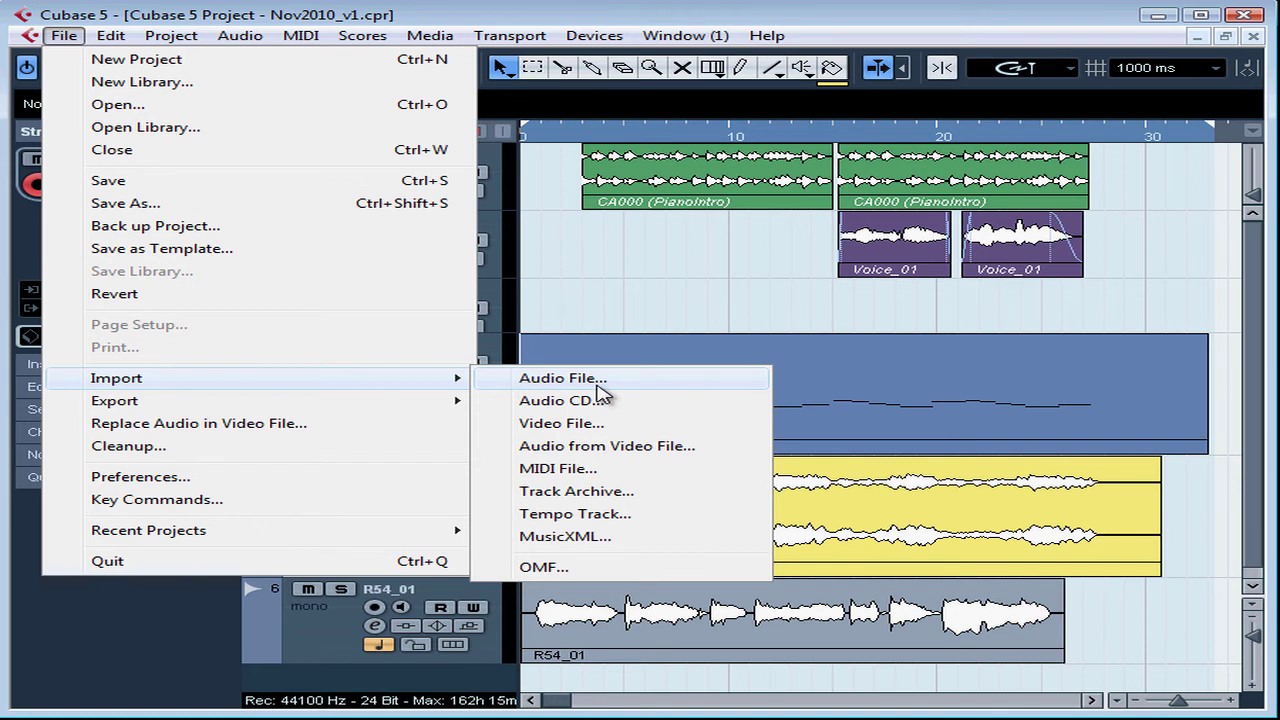
{"action": "left_click", "coordinate": [562, 377]}
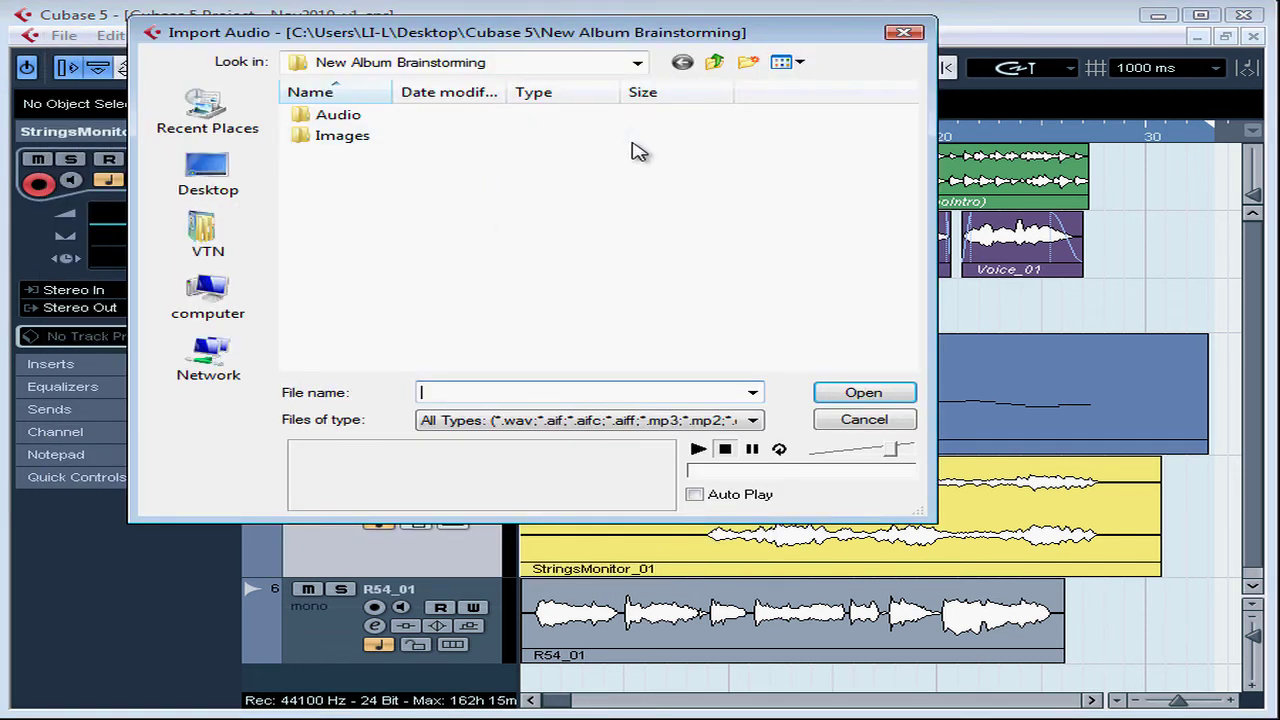
Step: Import Effects_01 from the Soundtracks Audio folder onto the StringsMonitor track
{"action": "left_click", "coordinate": [714, 62]}
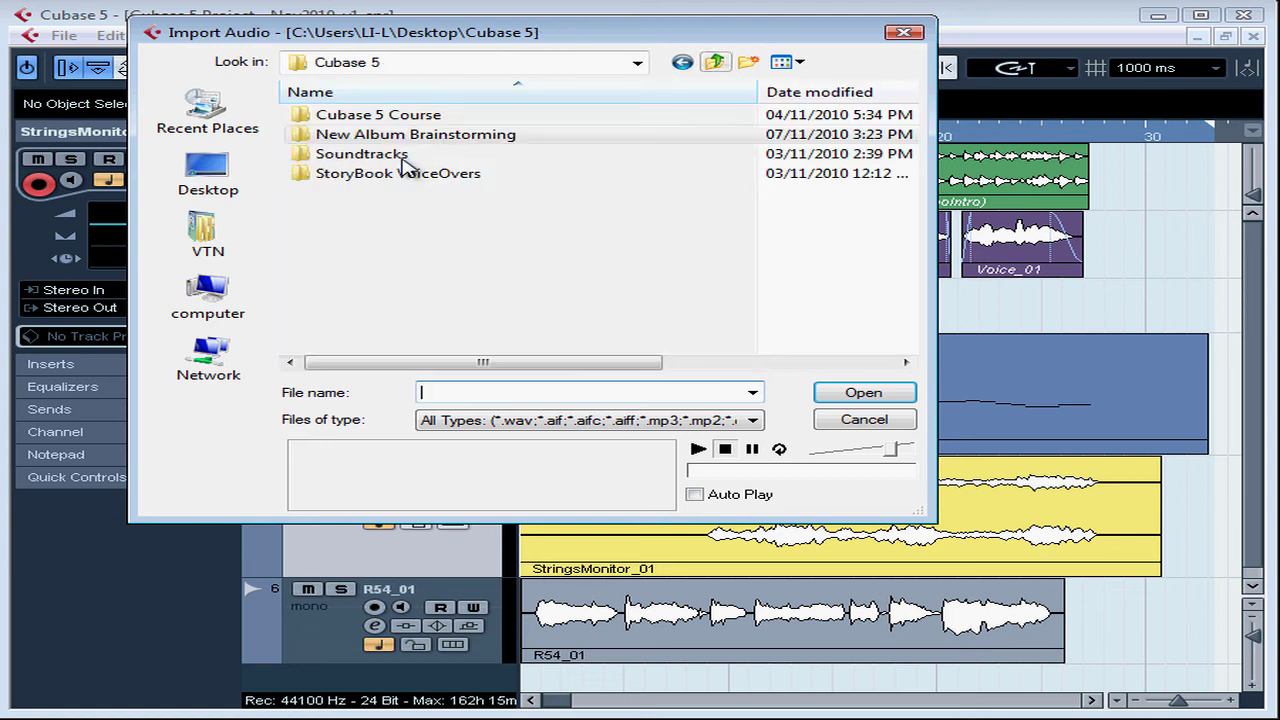
{"action": "double_click", "coordinate": [361, 153]}
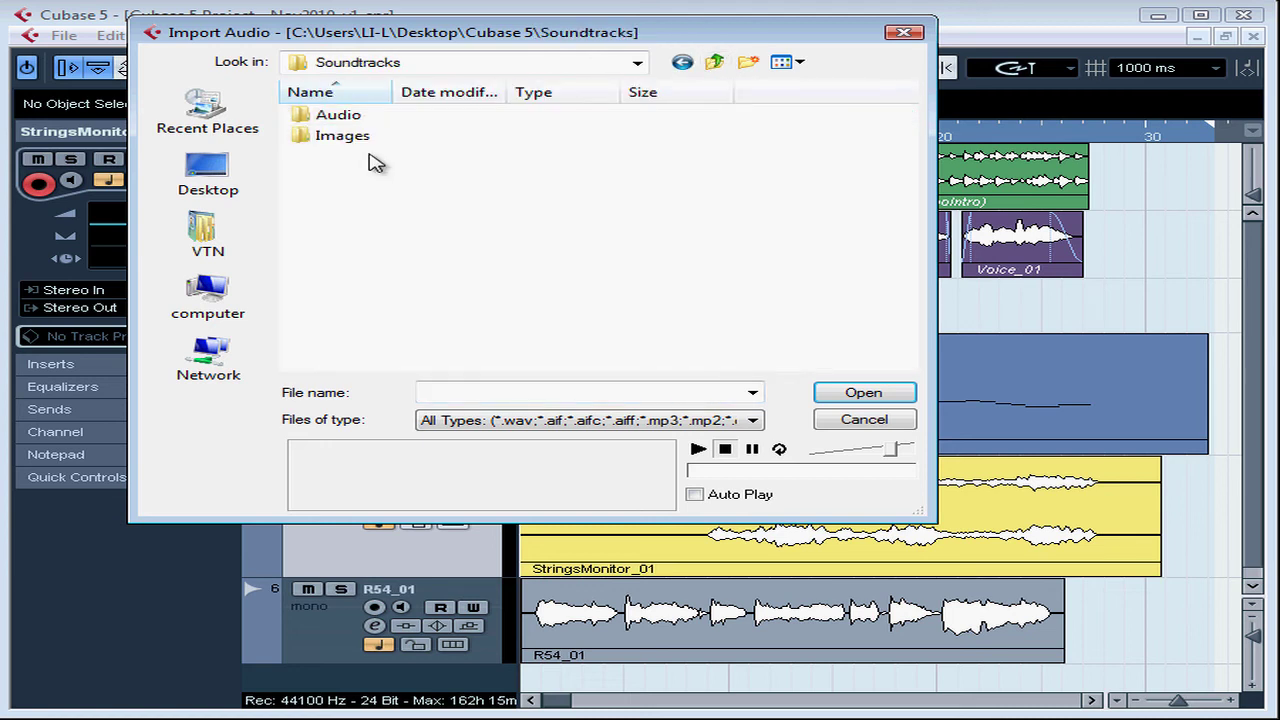
{"action": "double_click", "coordinate": [338, 114]}
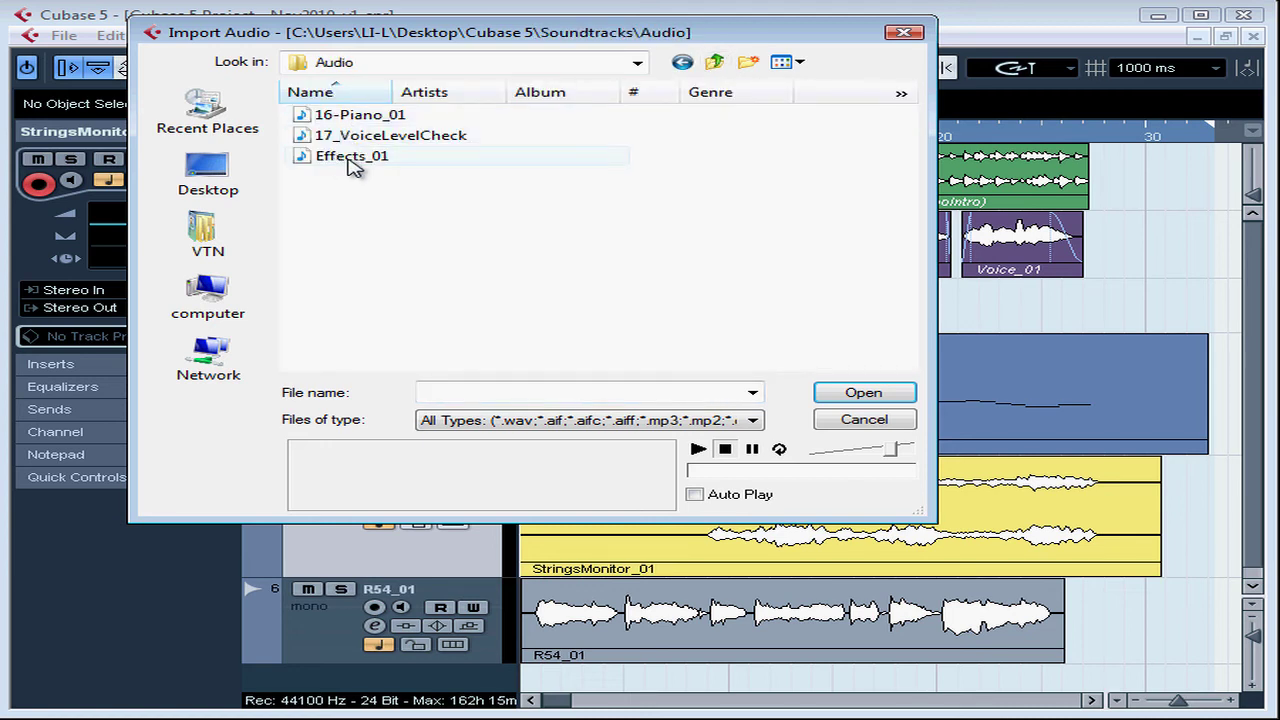
{"action": "left_click", "coordinate": [351, 155]}
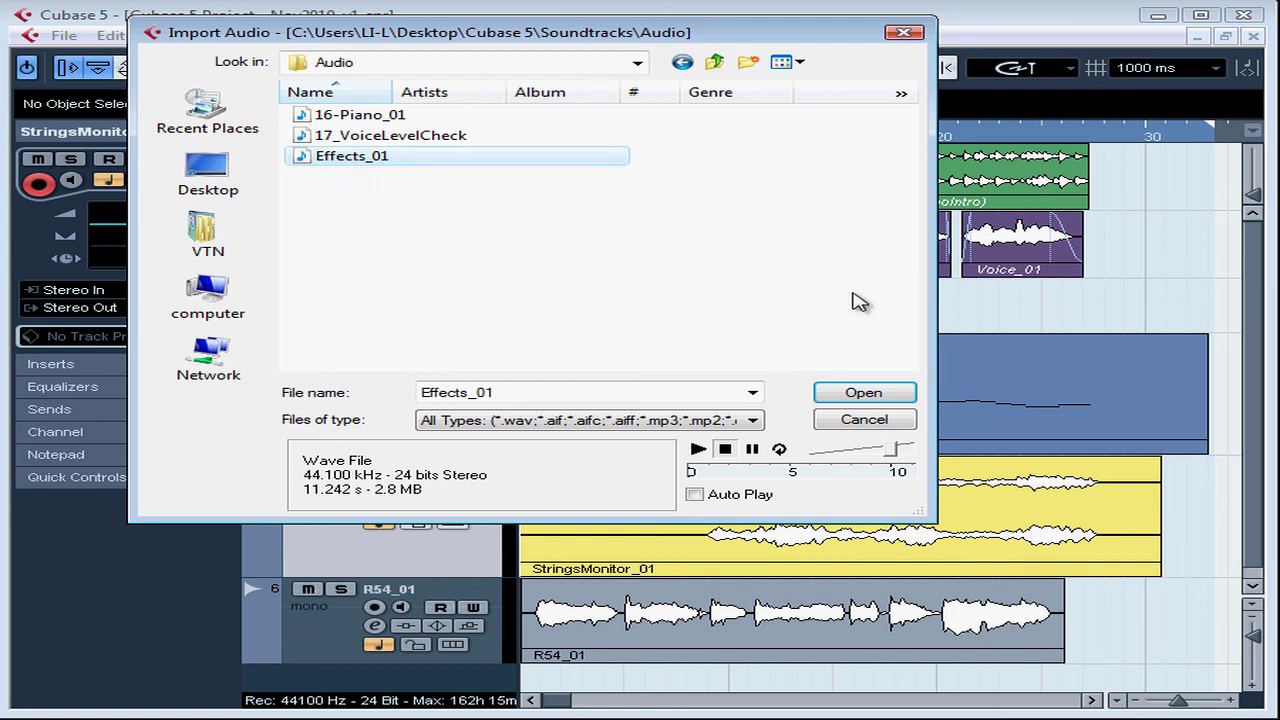
{"action": "left_click", "coordinate": [862, 392]}
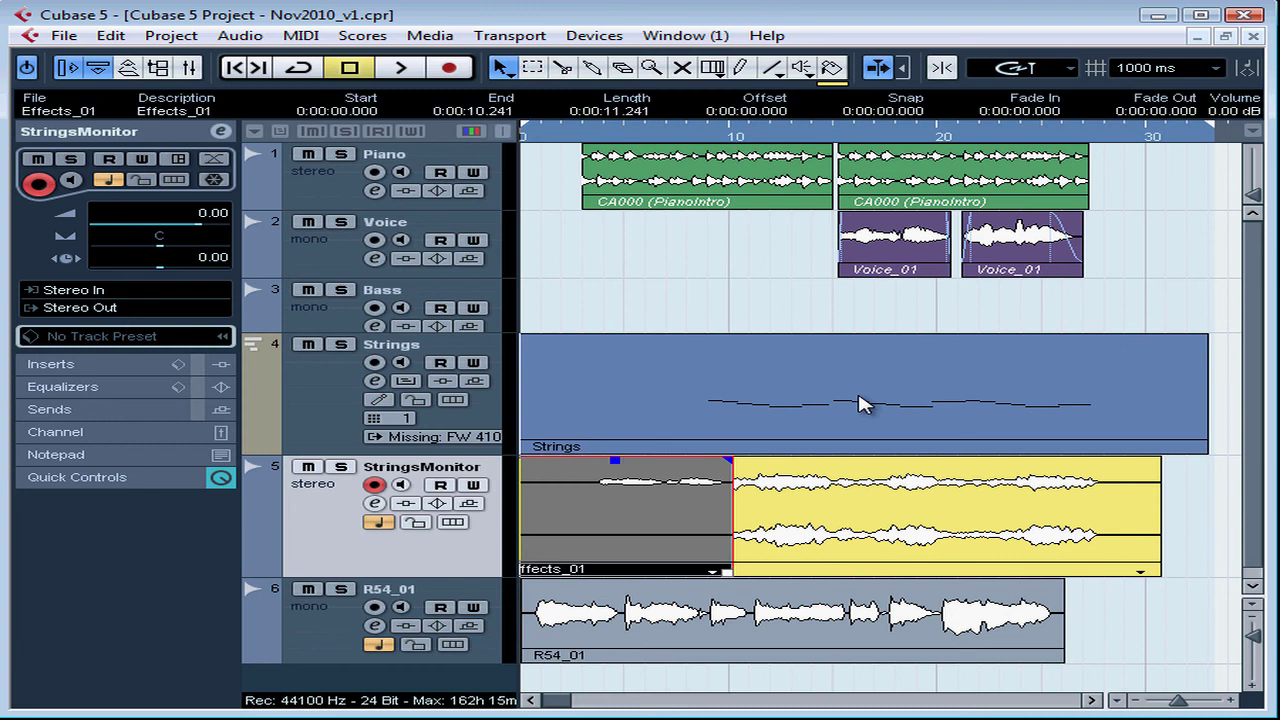
{"action": "mouse_move", "coordinate": [580, 518]}
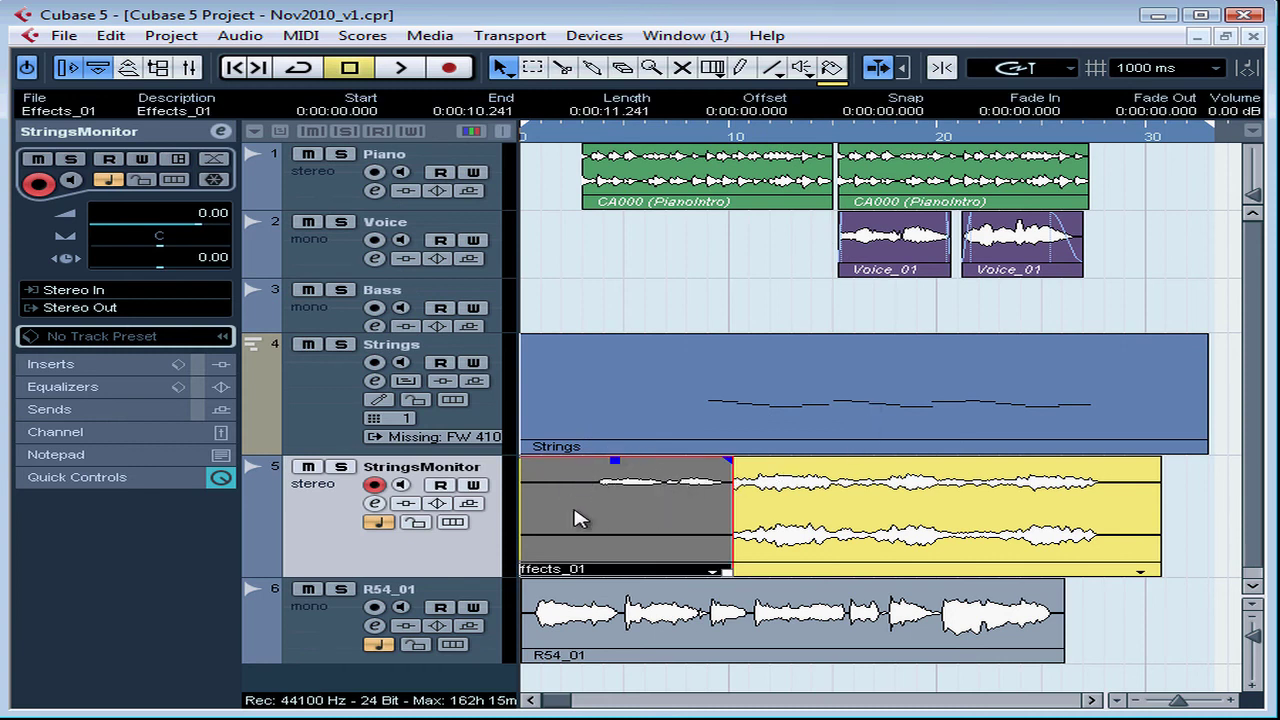
{"action": "mouse_move", "coordinate": [458, 555]}
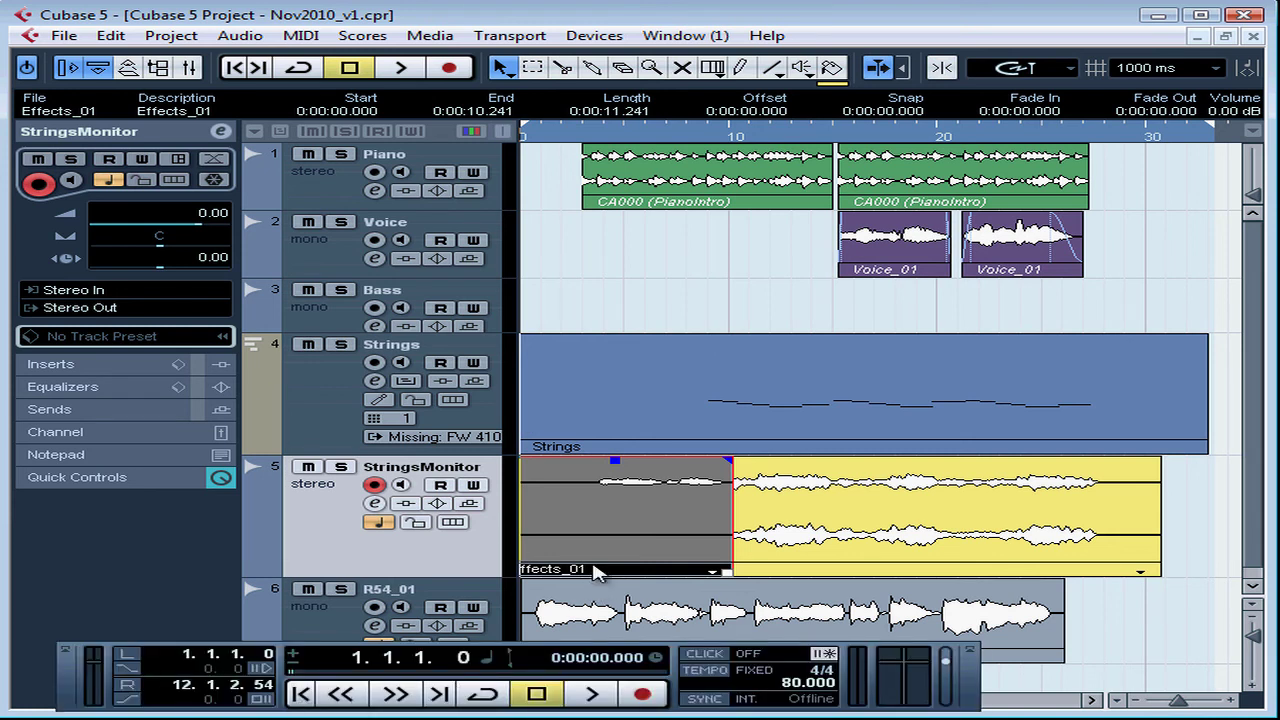
{"action": "mouse_move", "coordinate": [600, 548]}
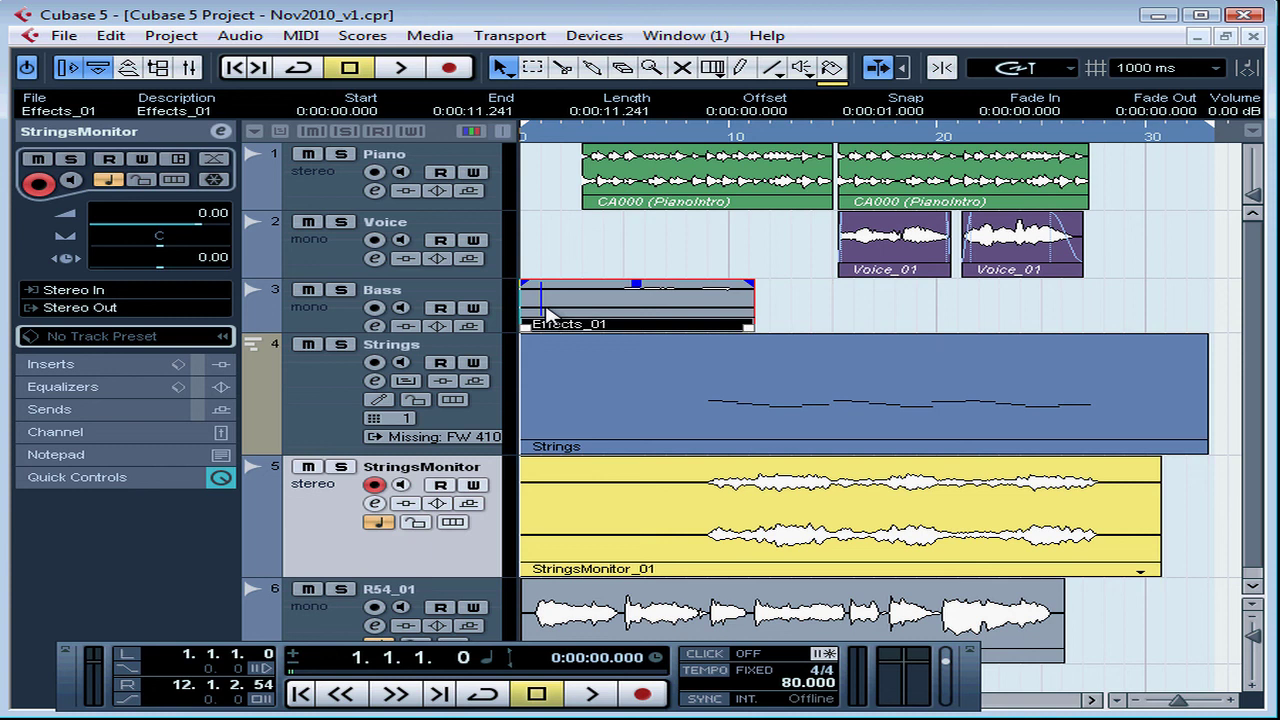
{"action": "mouse_move", "coordinate": [752, 303]}
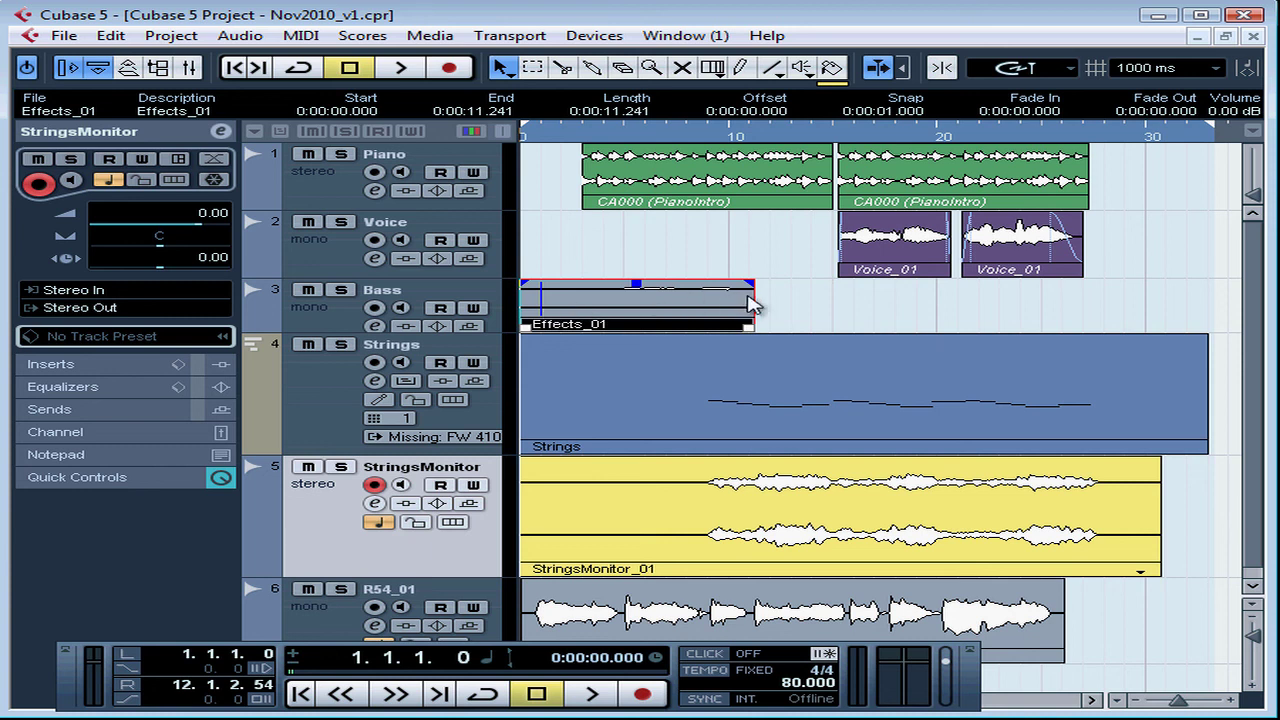